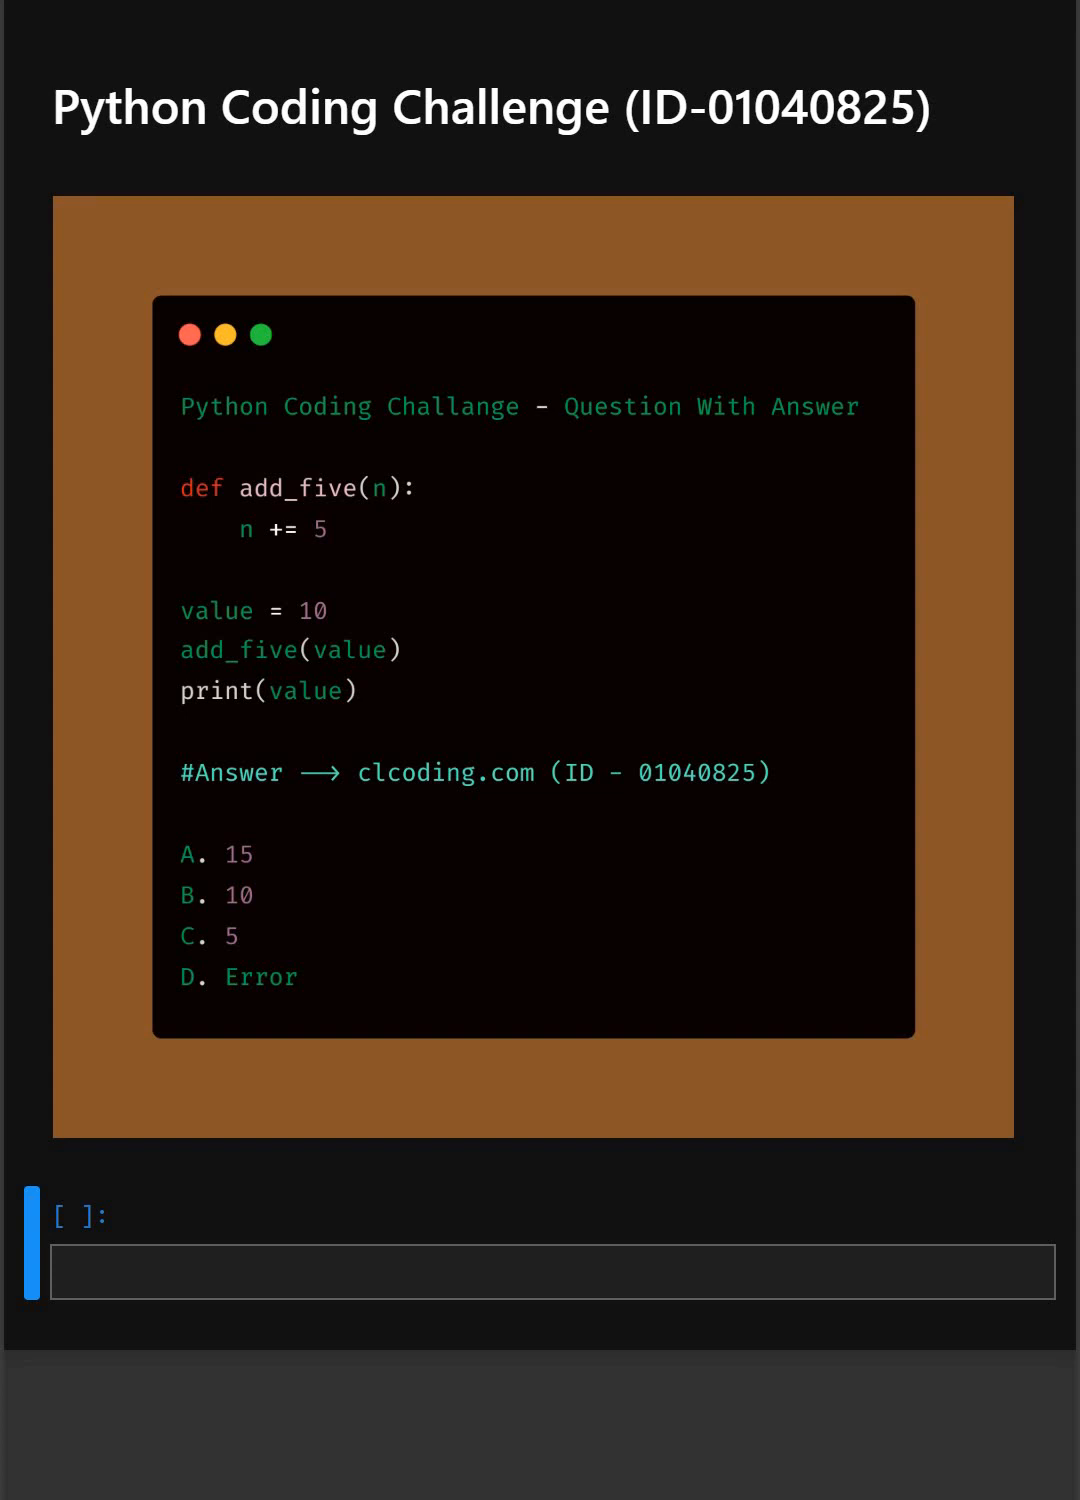
pyautogui.moveTo(395, 236)
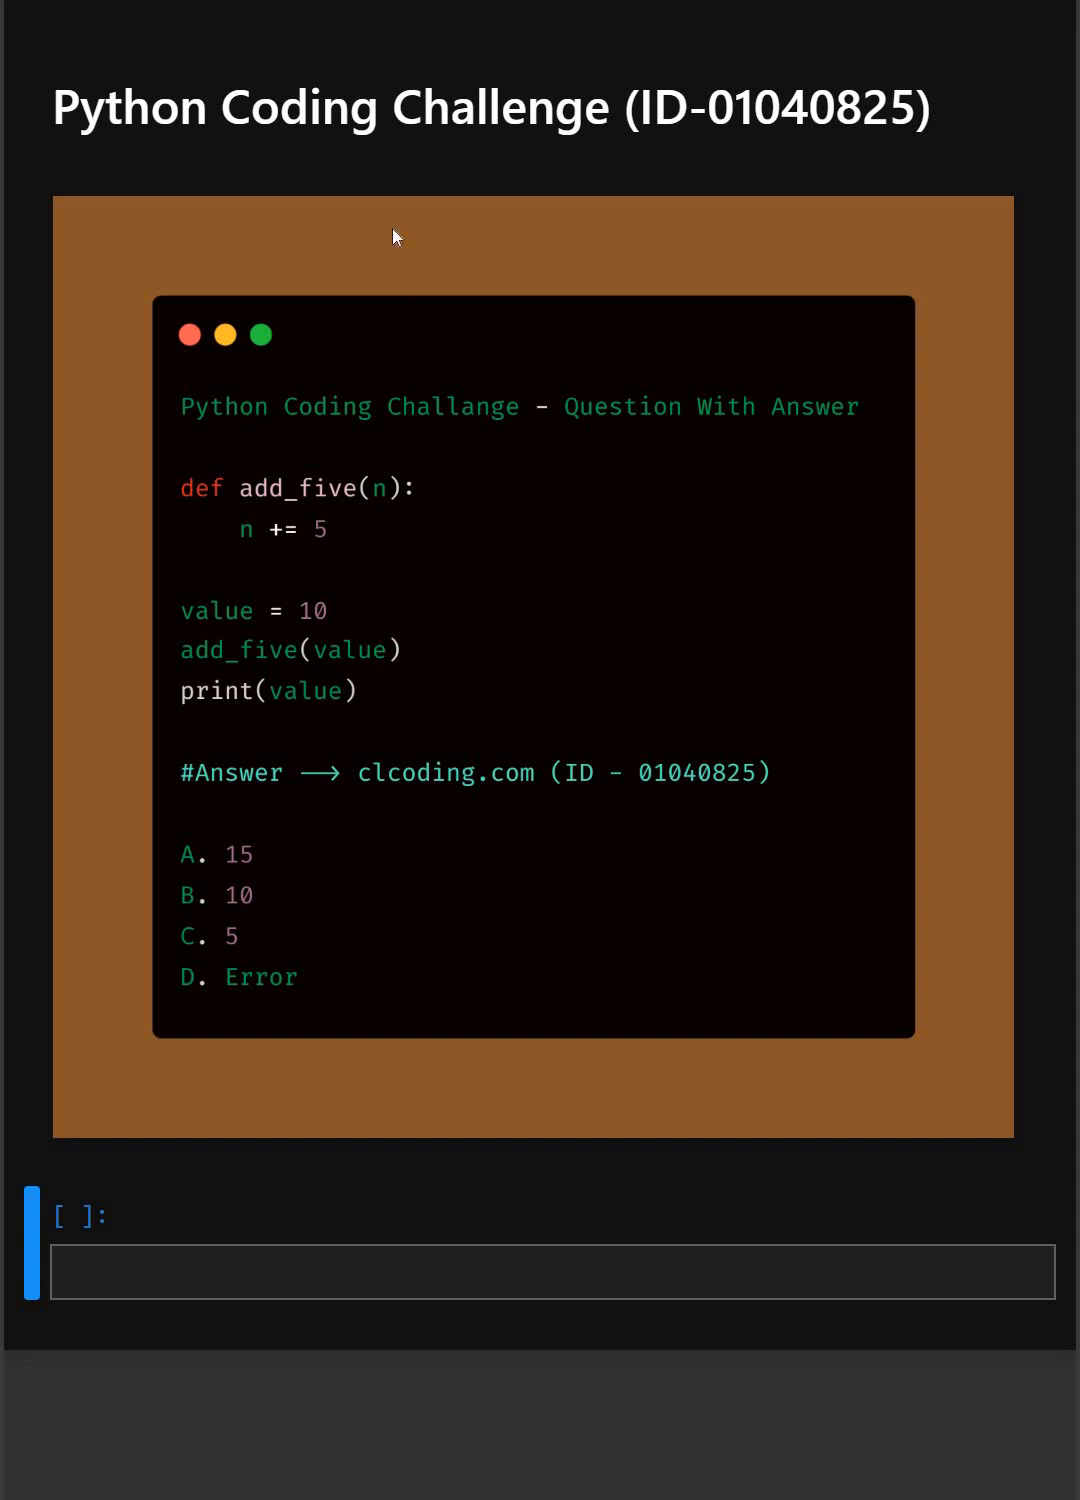
pyautogui.moveTo(416, 356)
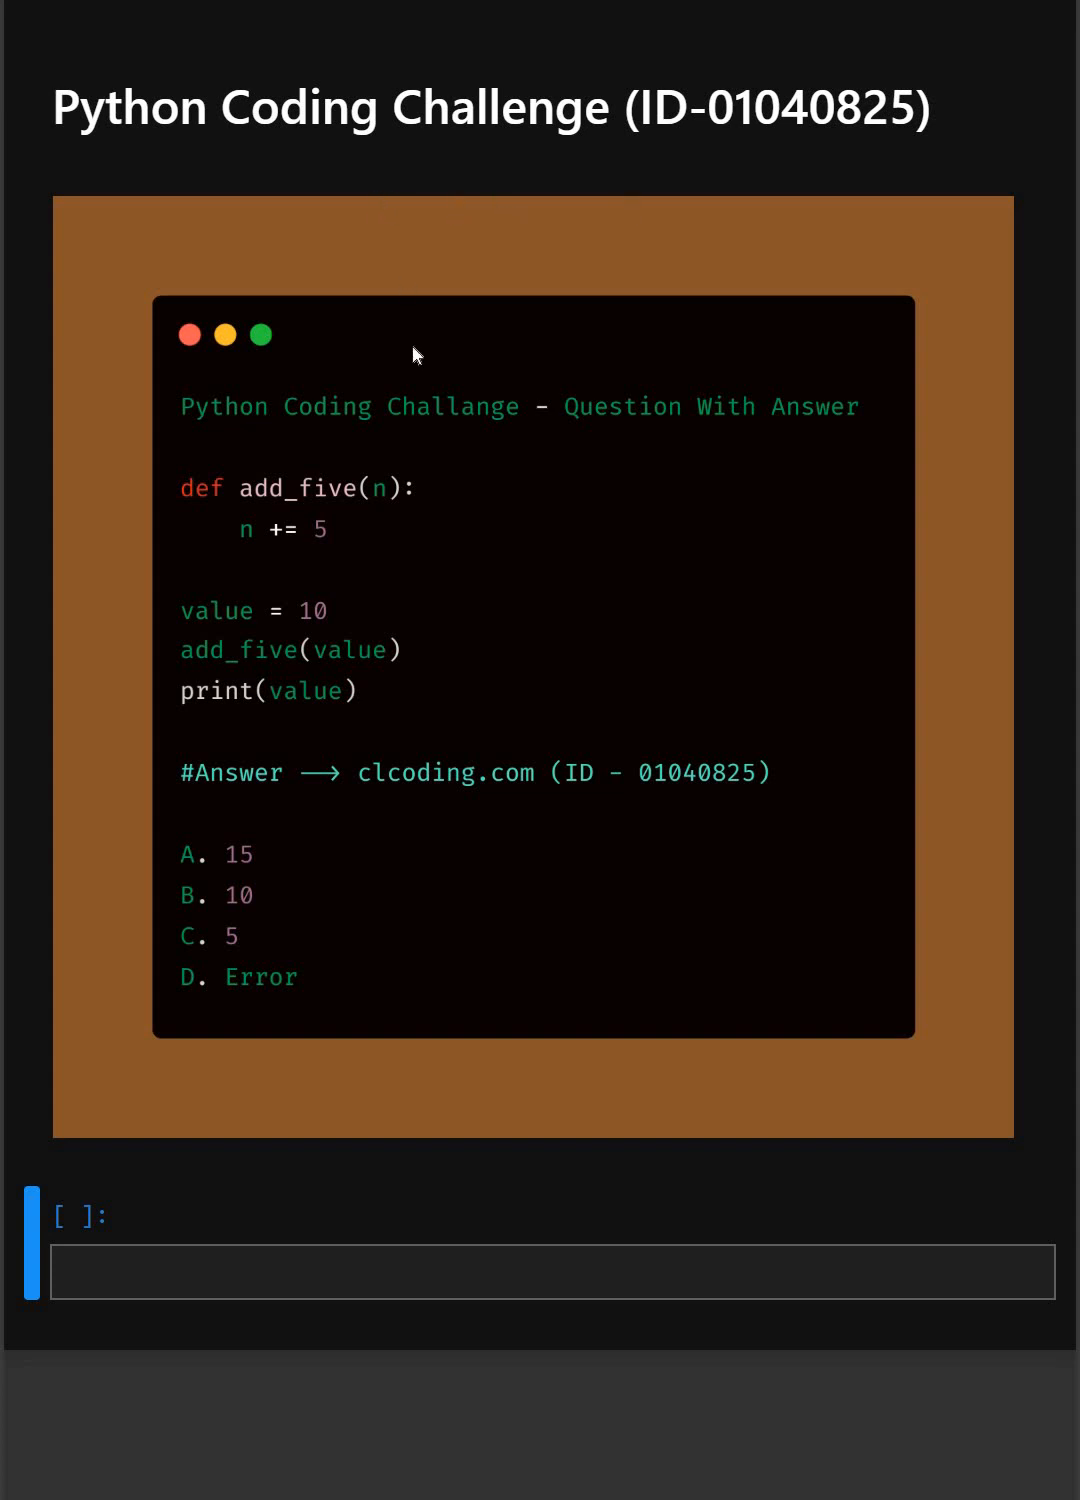
pyautogui.moveTo(437, 448)
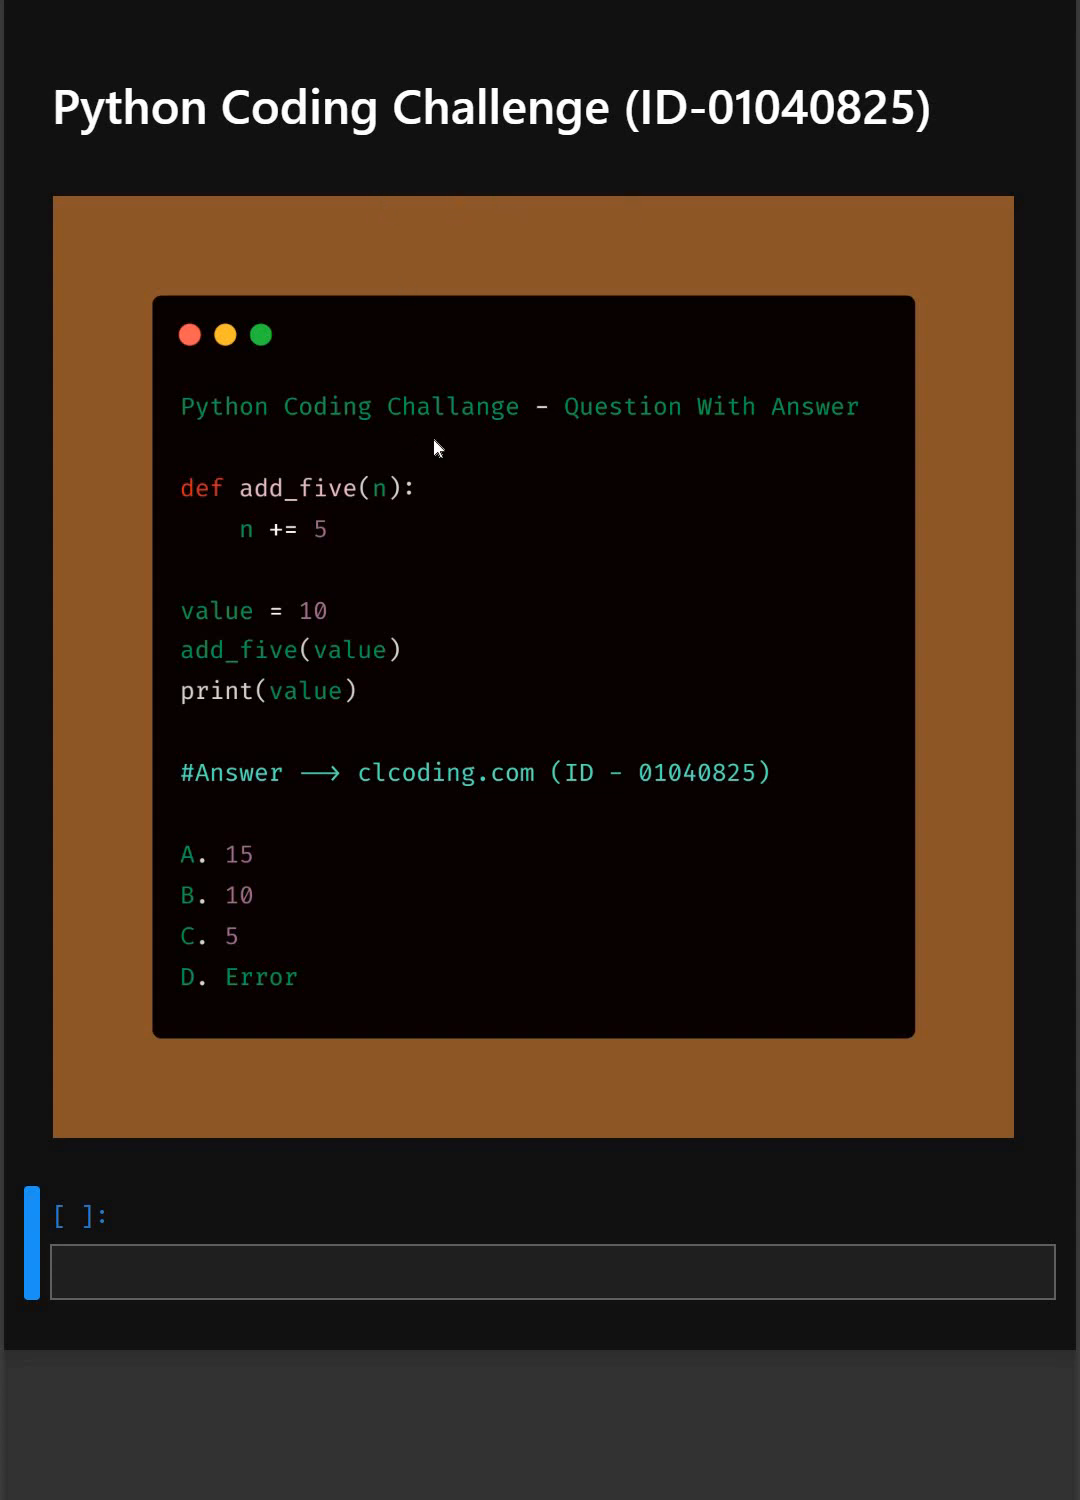
pyautogui.moveTo(462, 453)
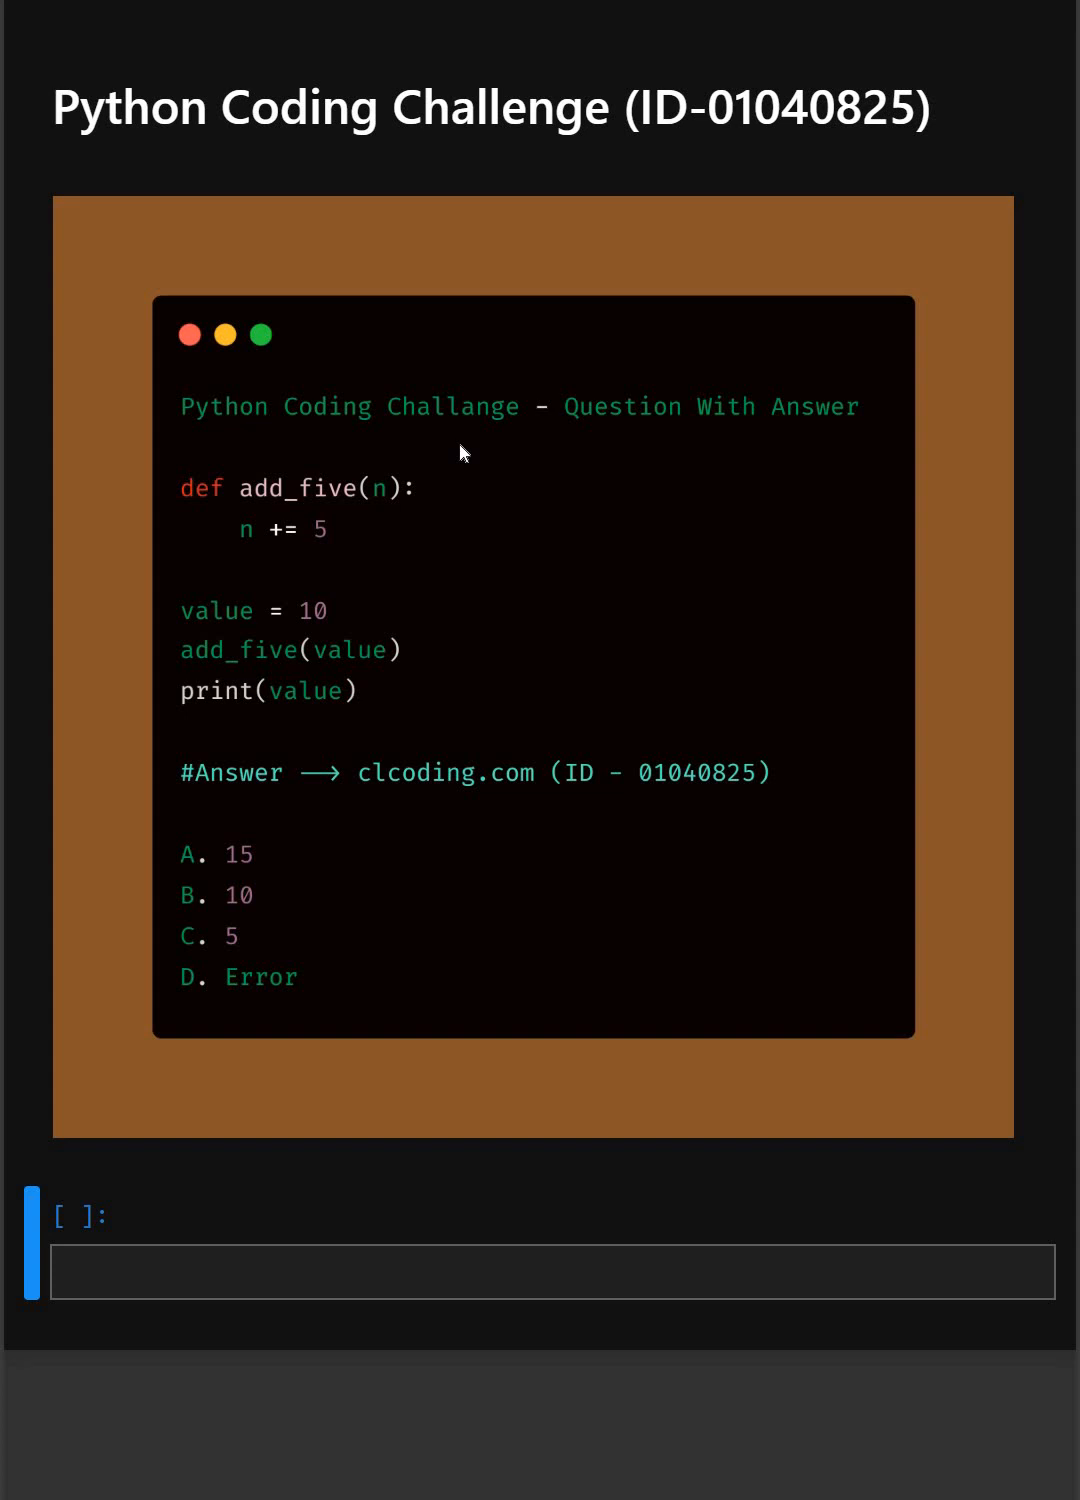
pyautogui.moveTo(261, 880)
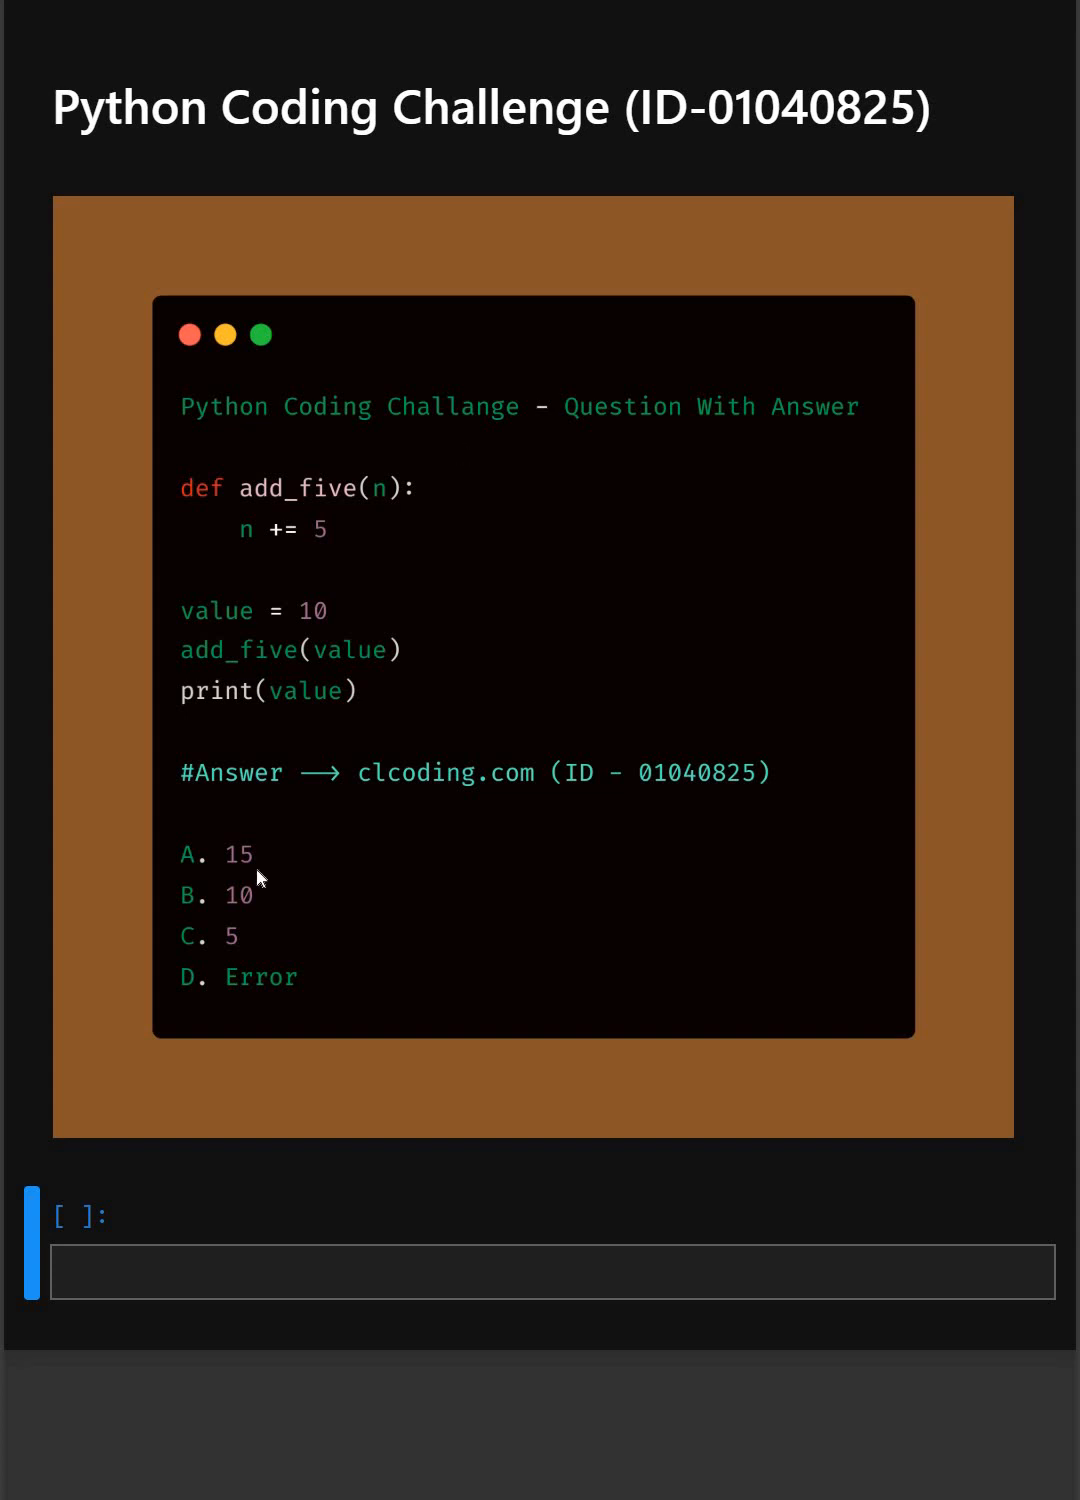
pyautogui.moveTo(268, 901)
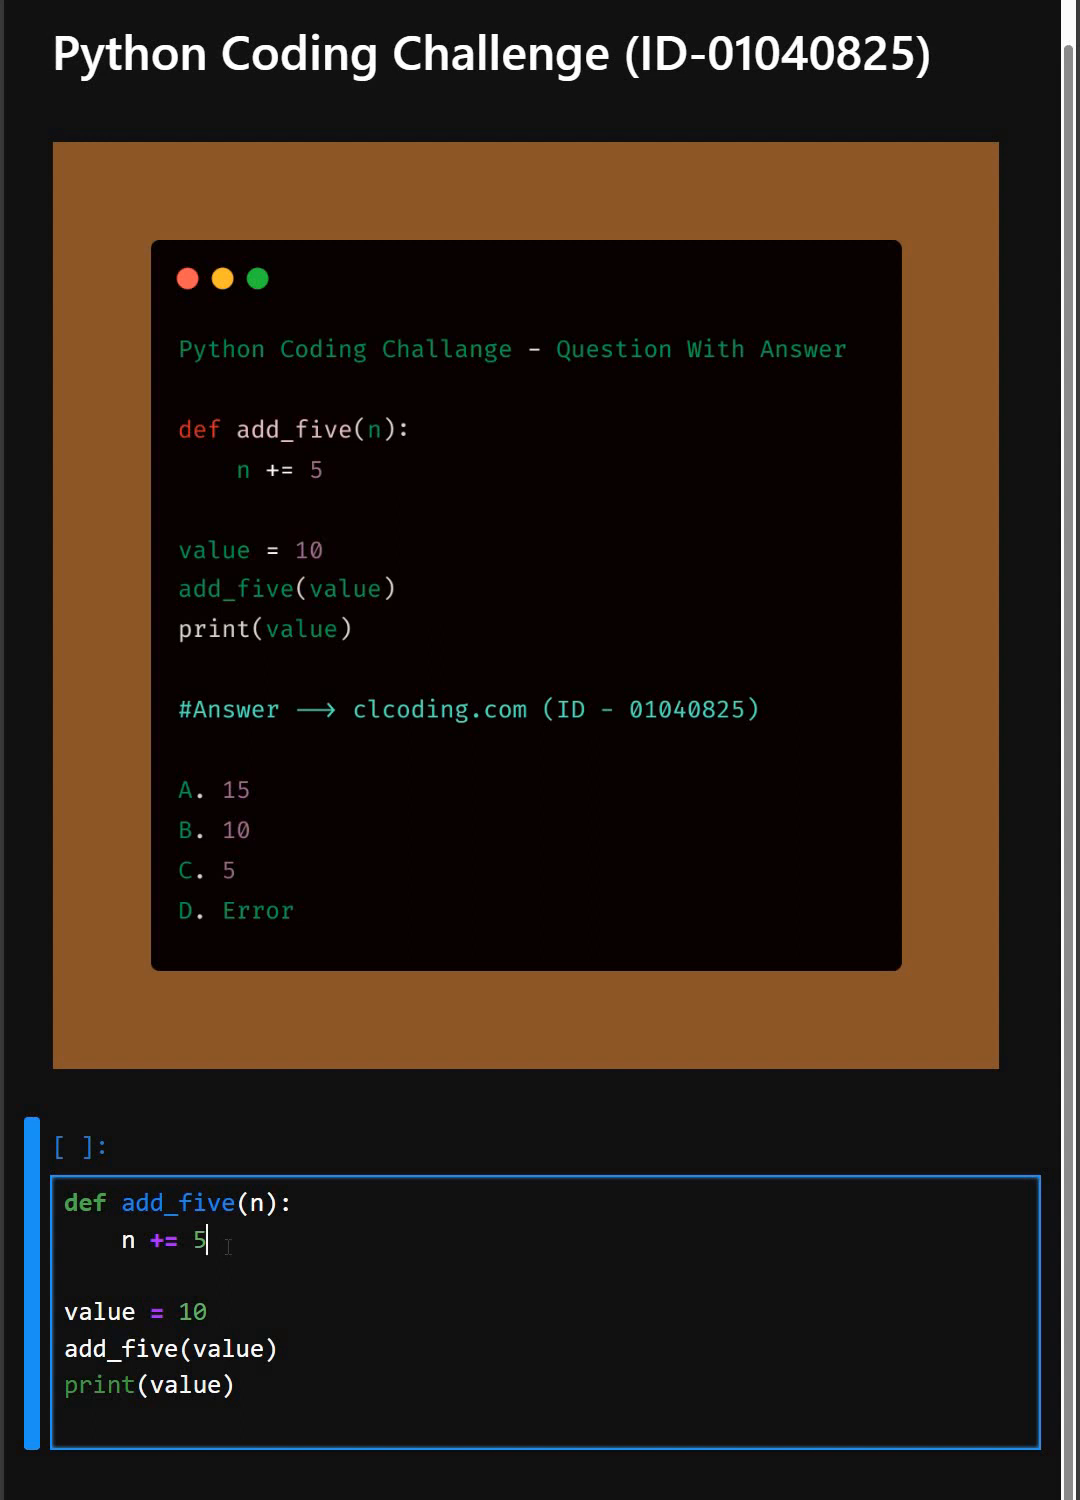
# Step: Enter the add_five function, value = 10, the add_five(value) call and print(value) in the empty cell
pyautogui.click(225, 1310)
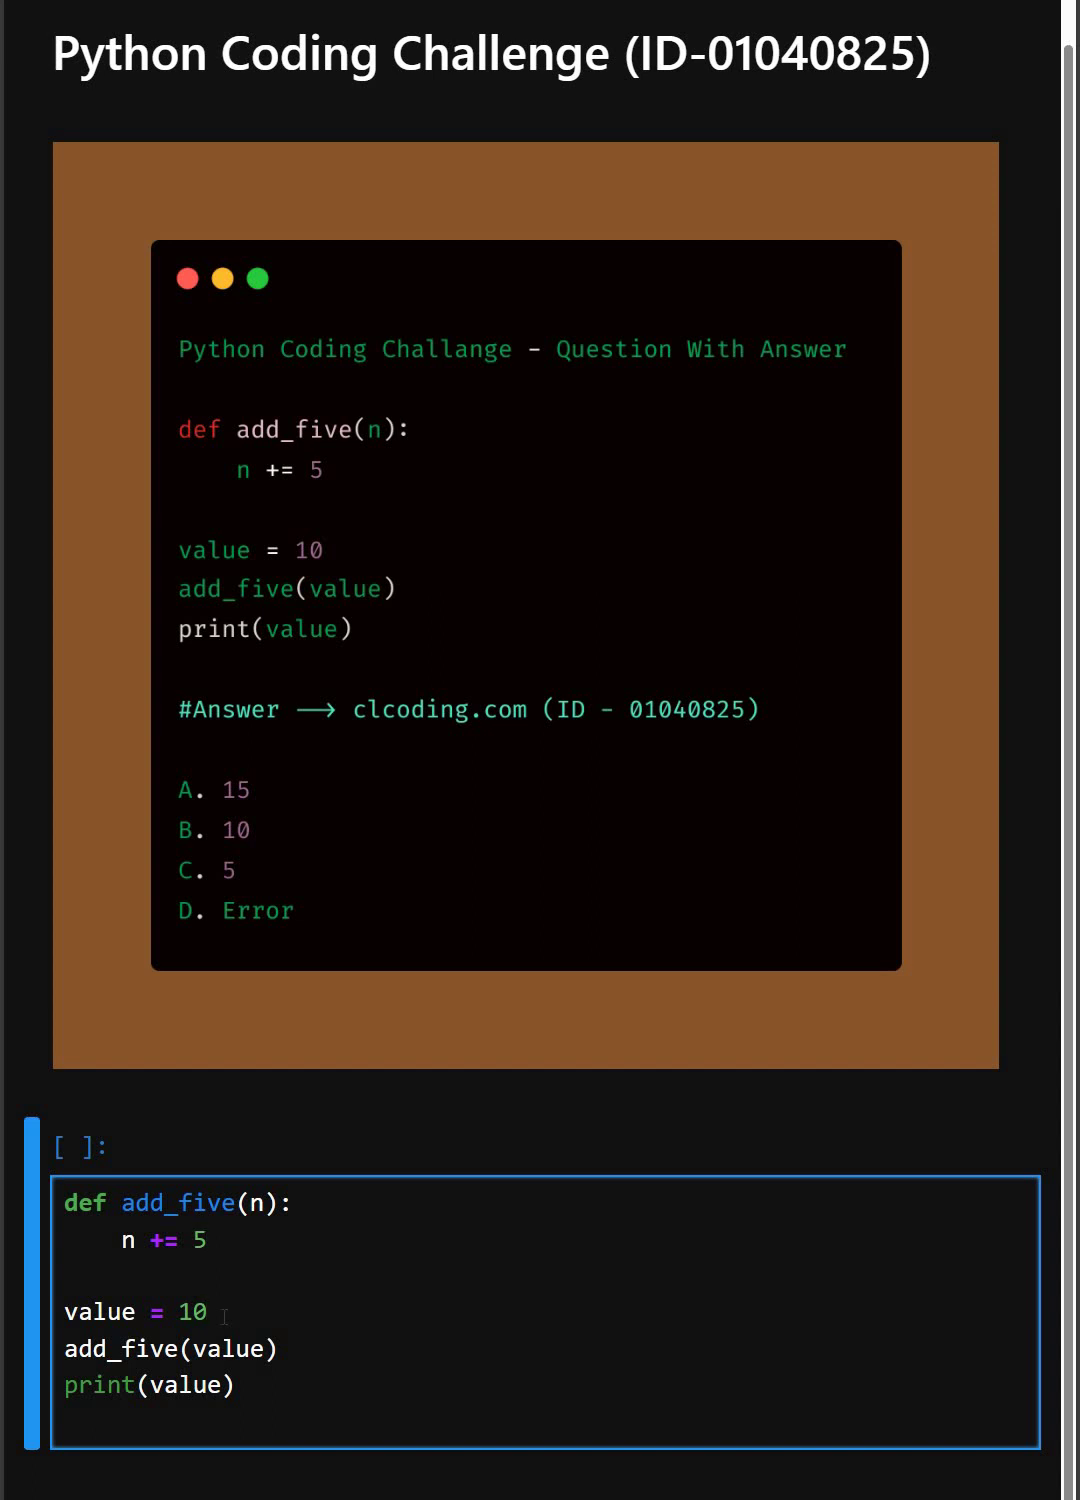
pyautogui.click(280, 1348)
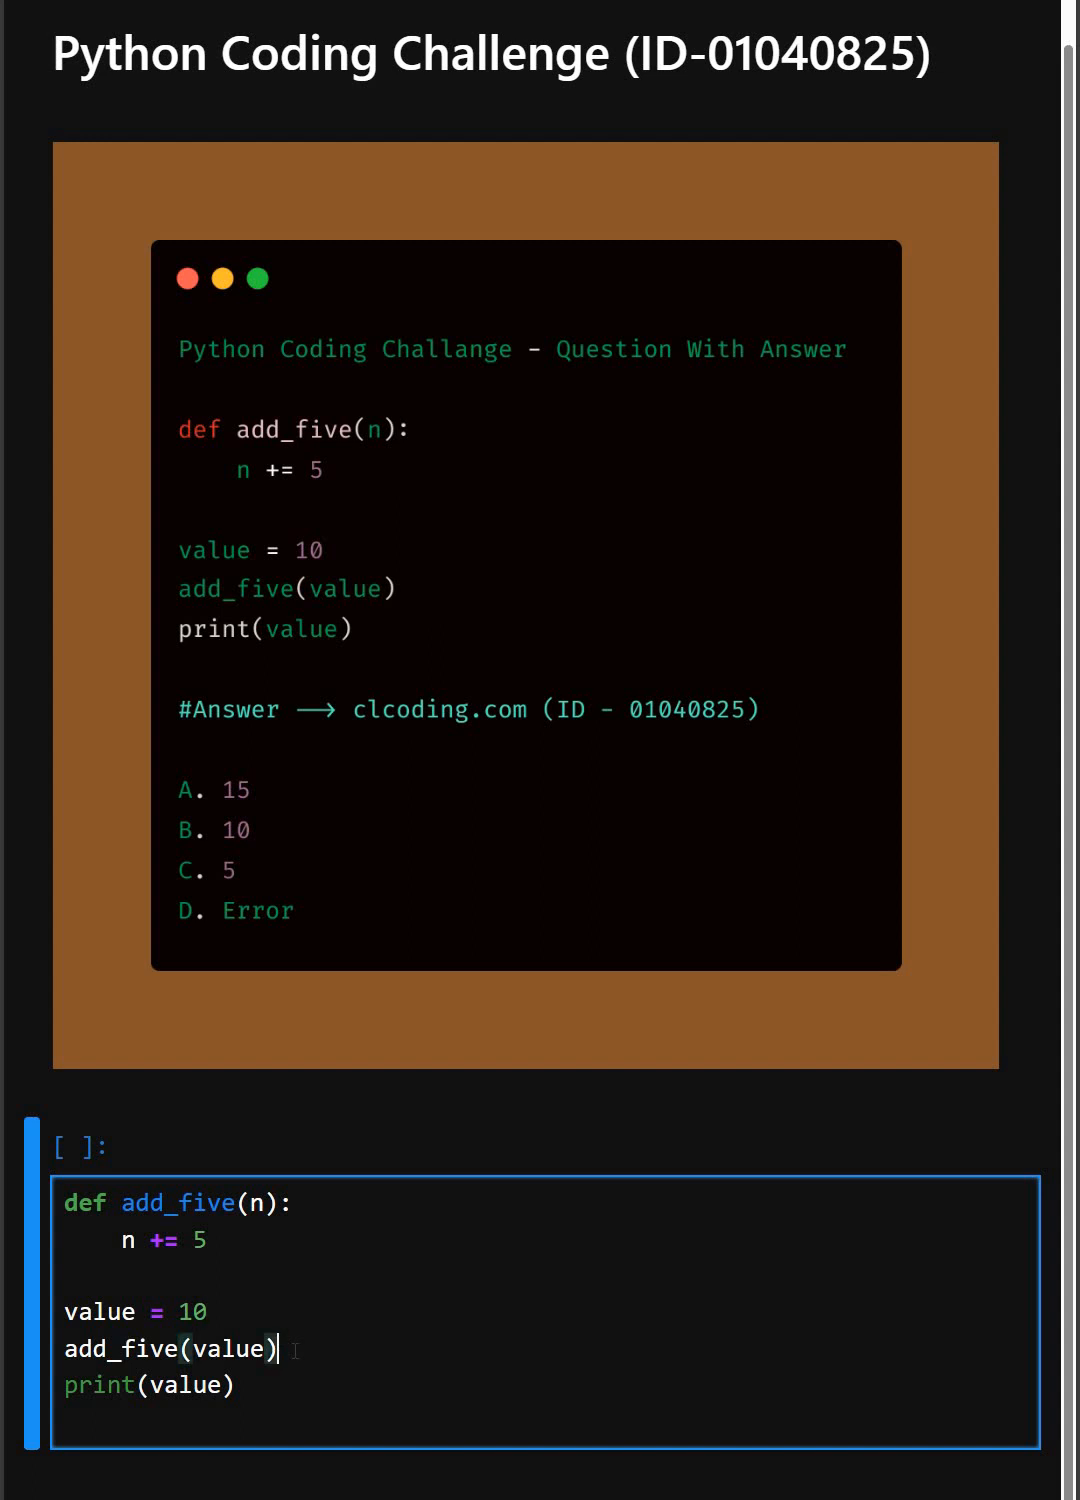
pyautogui.moveTo(277, 1349)
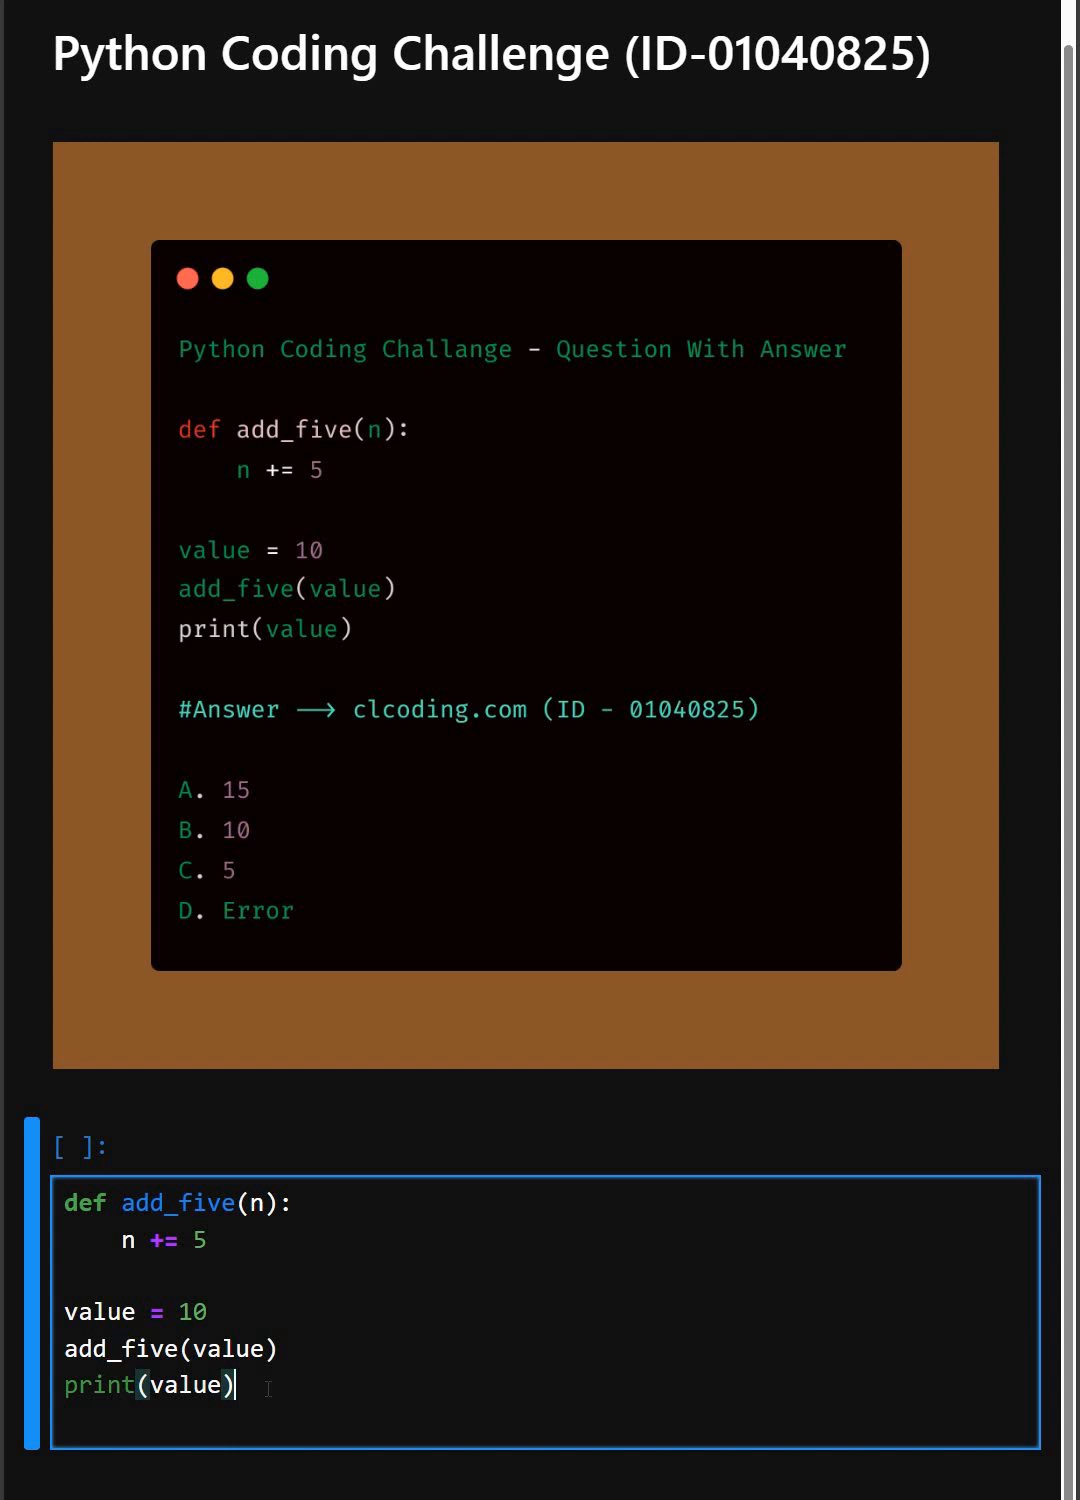
# Step: Run the add_five cell with Shift+Enter and scroll to see the printed output 10
pyautogui.press('shift+enter')
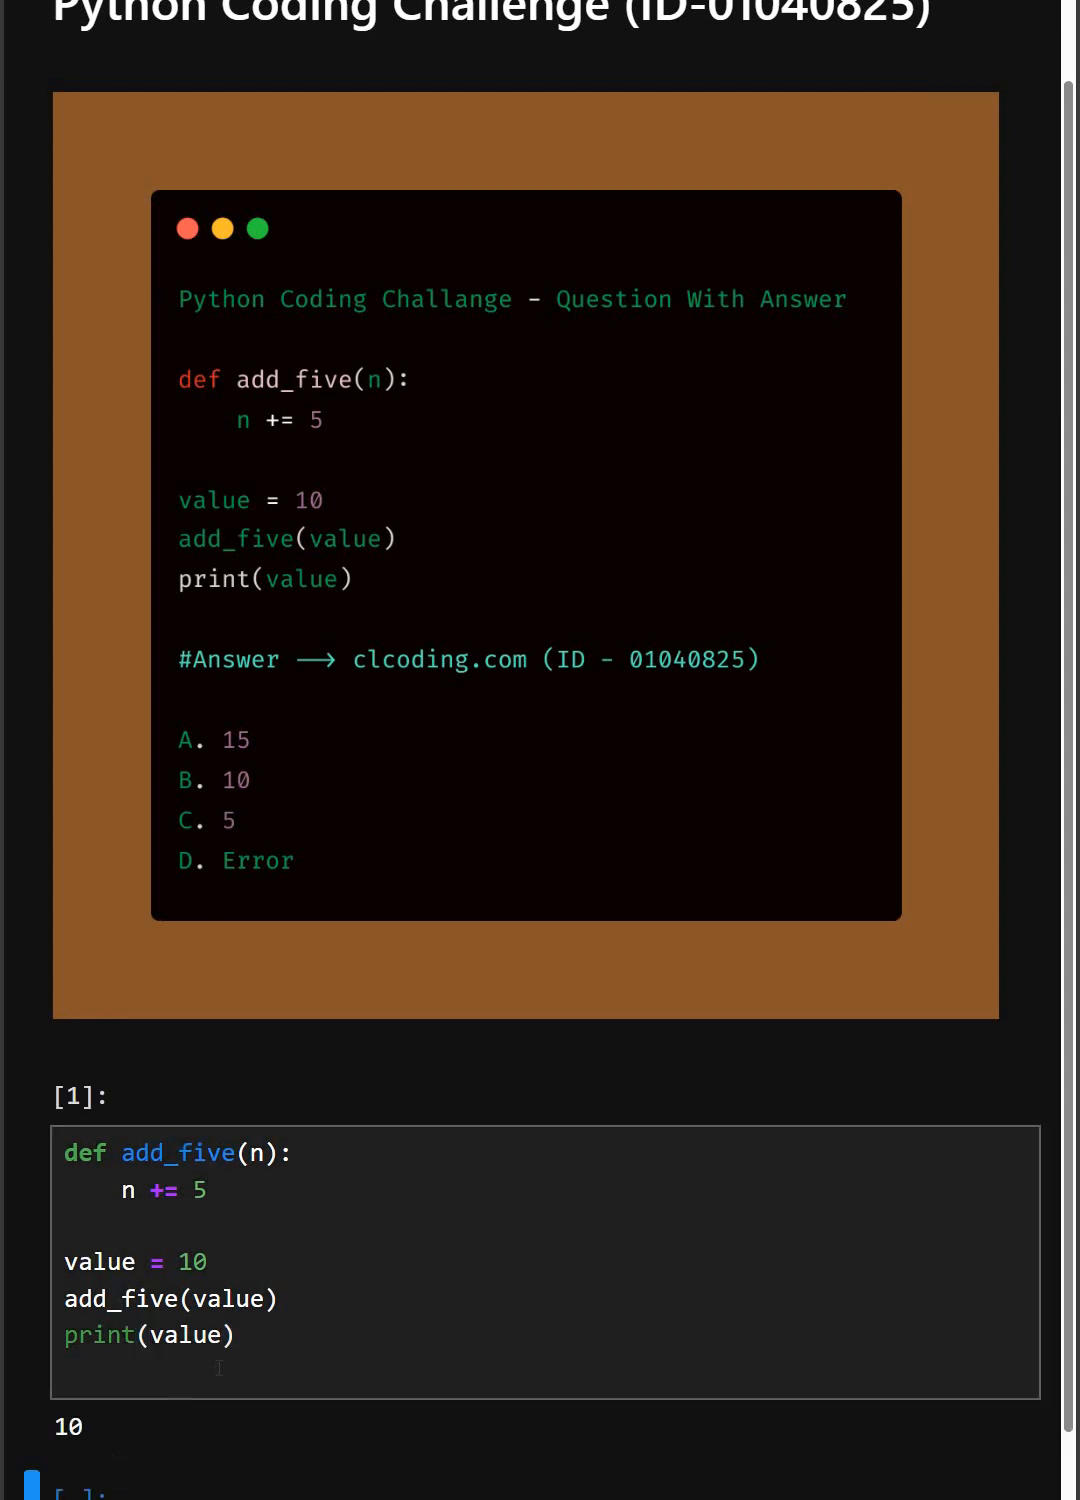
pyautogui.scroll(3)
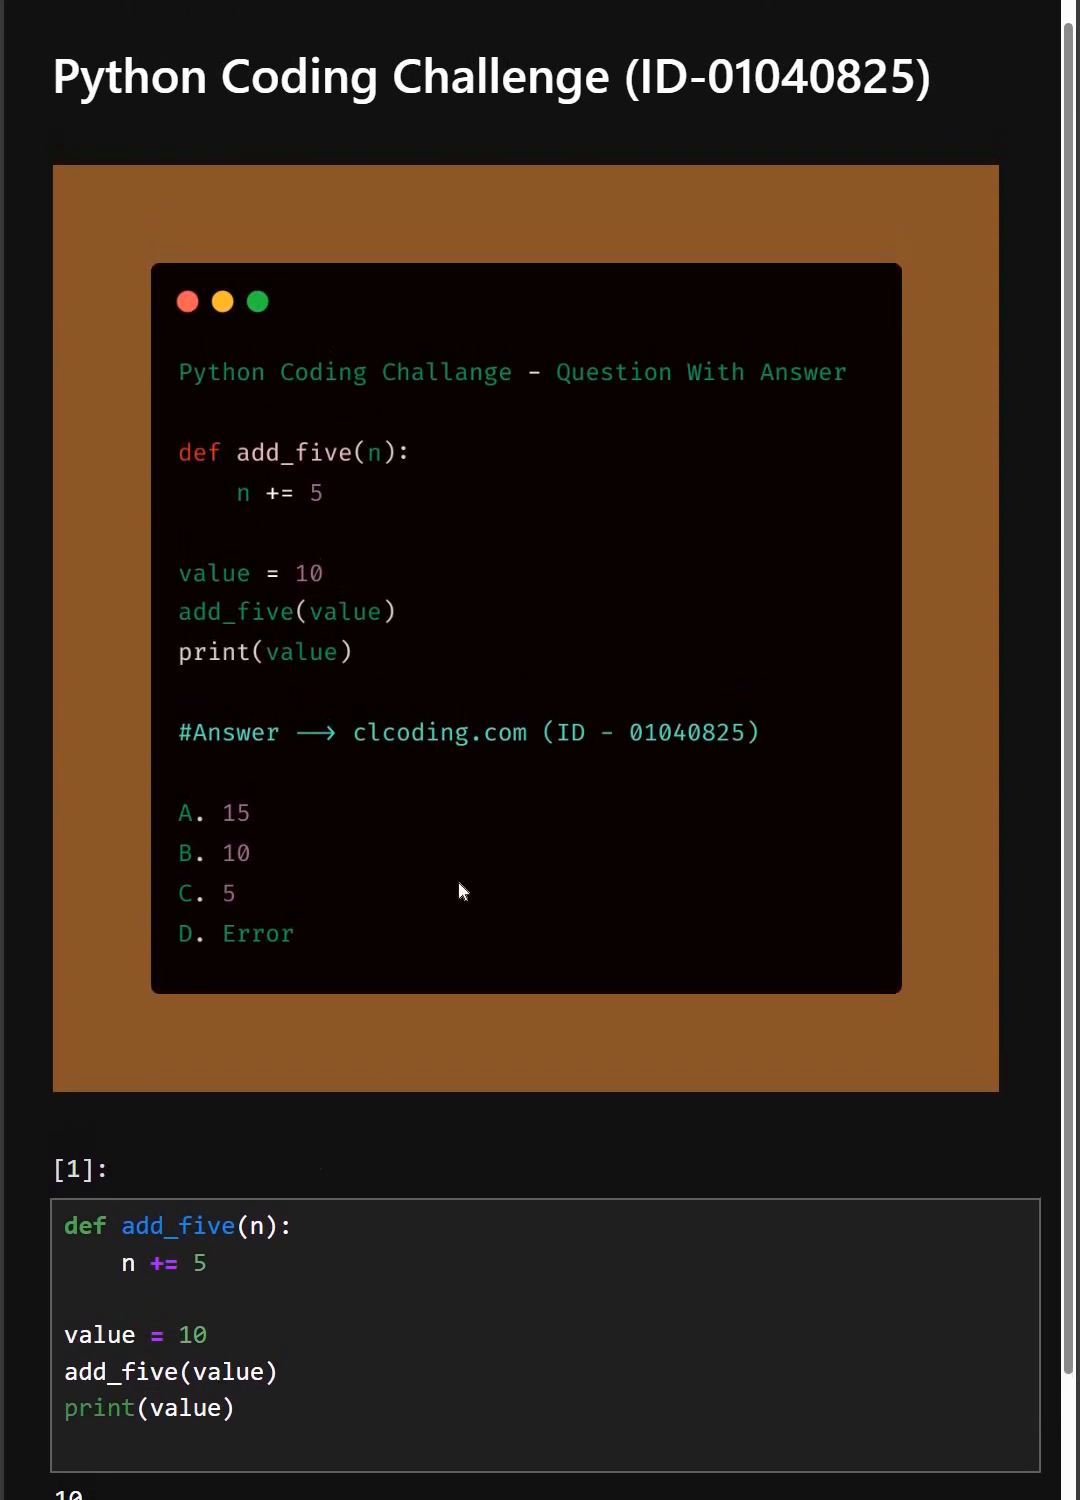
pyautogui.moveTo(560, 753)
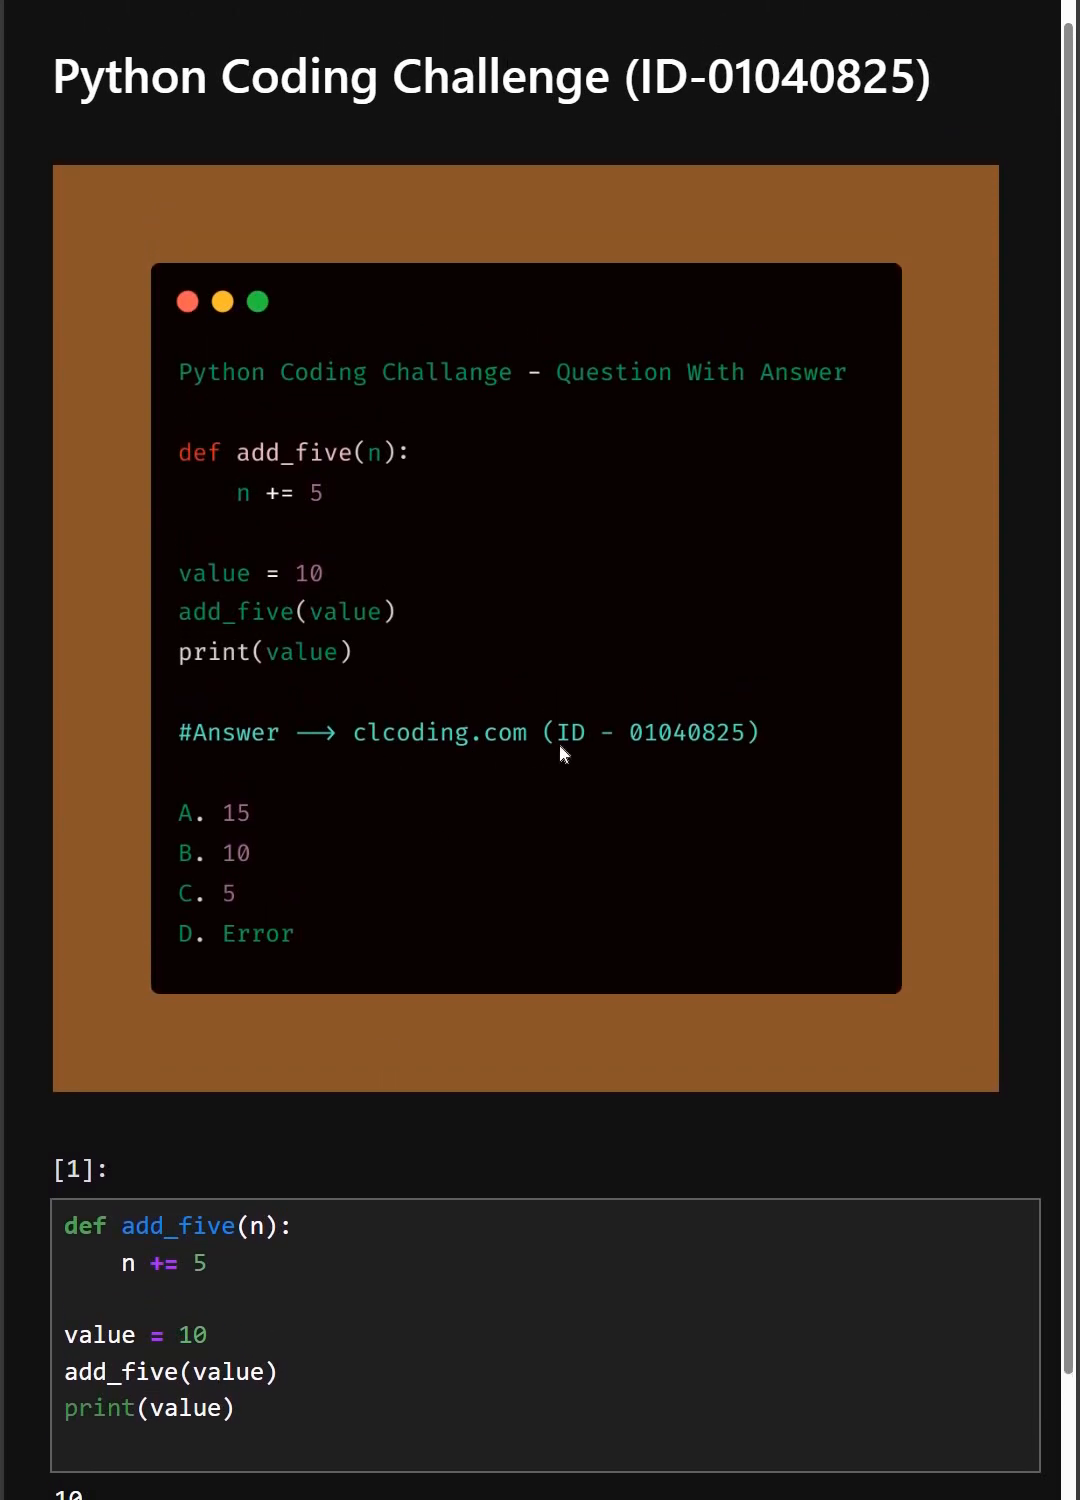
pyautogui.moveTo(632, 758)
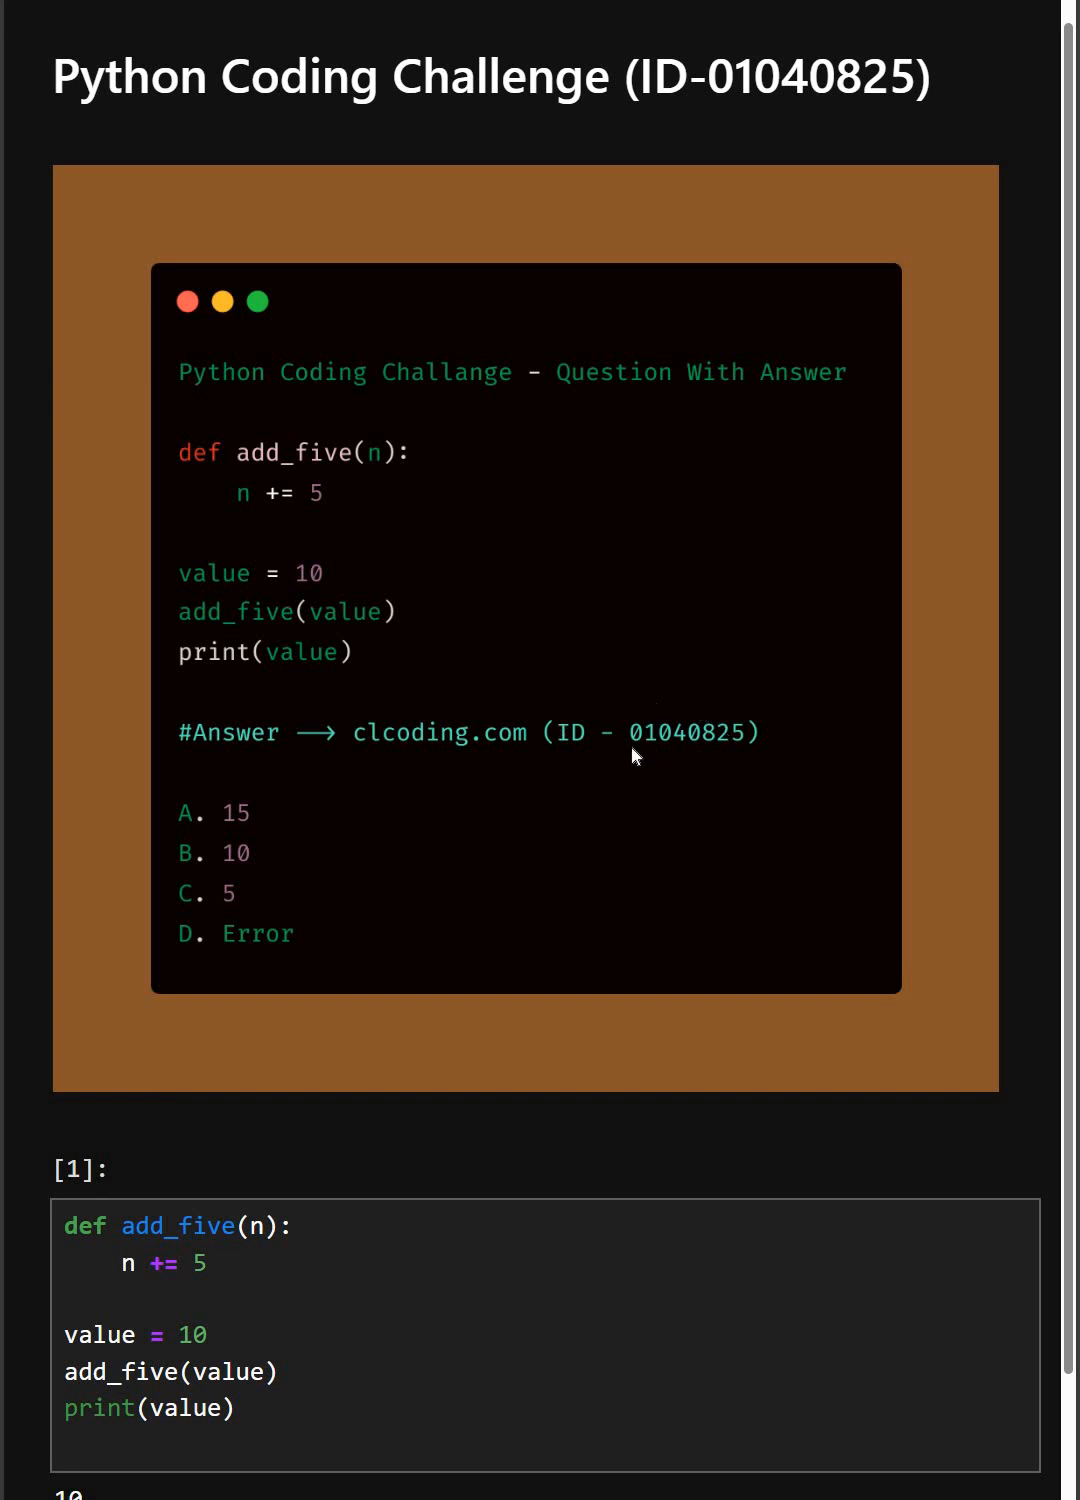
pyautogui.moveTo(668, 765)
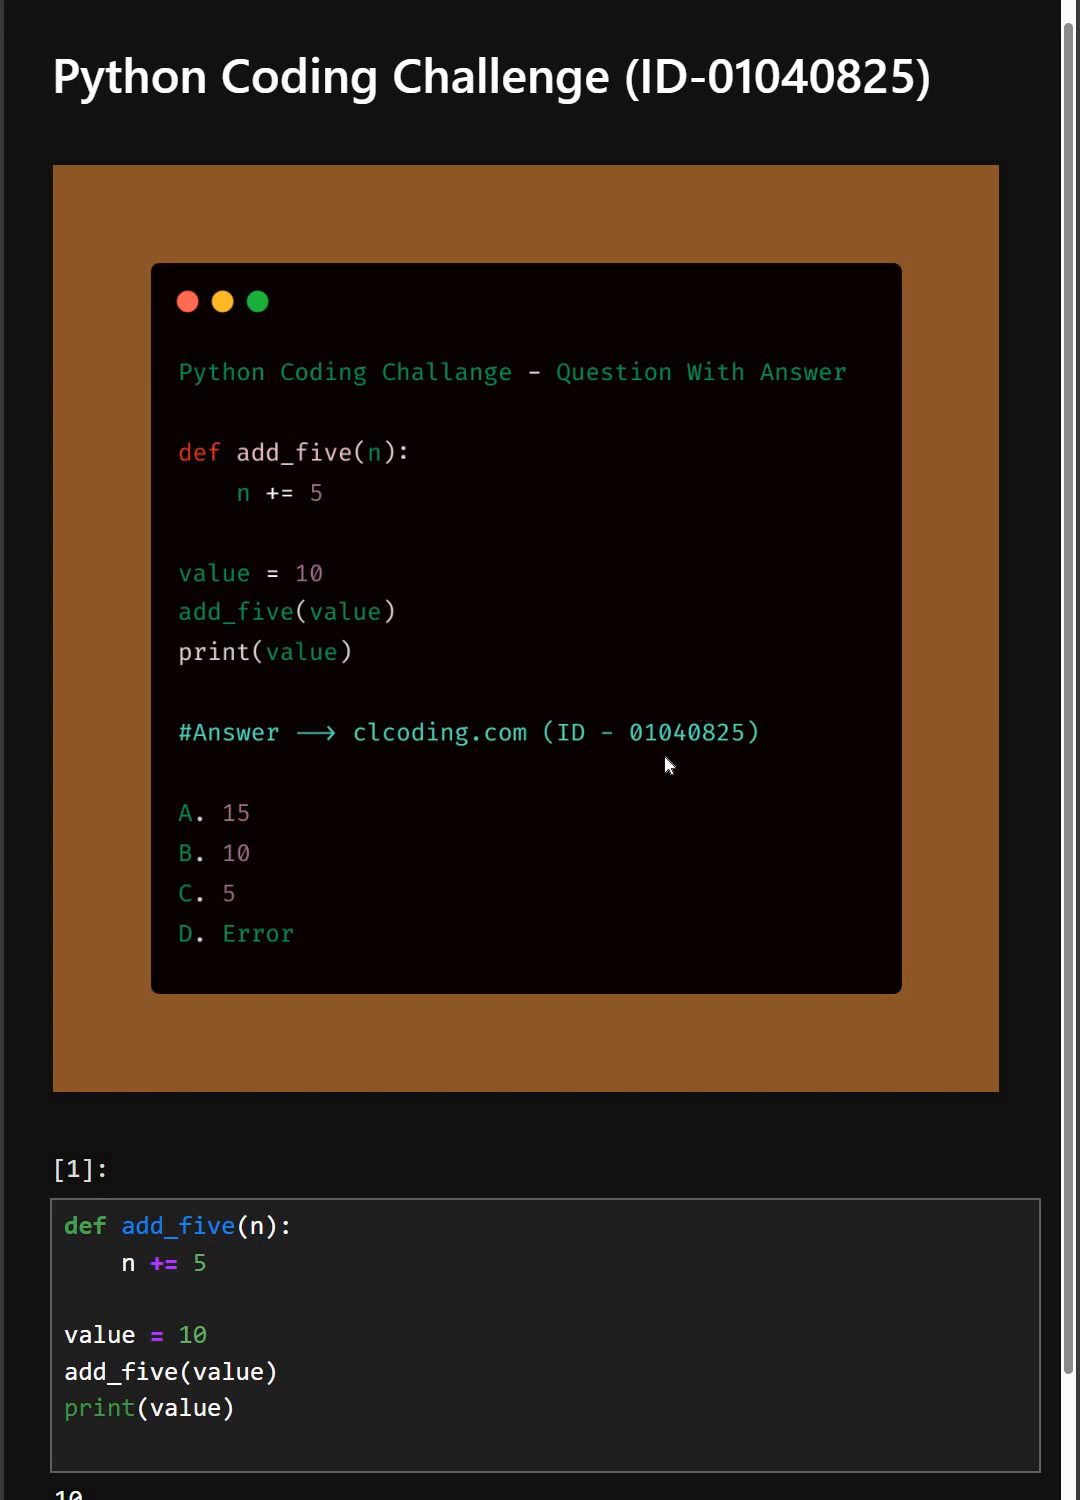